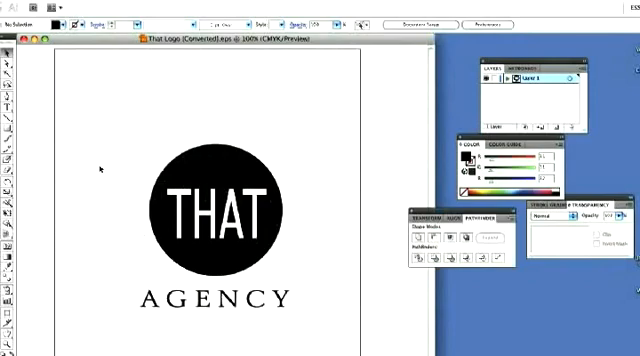
mouse_move(243, 244)
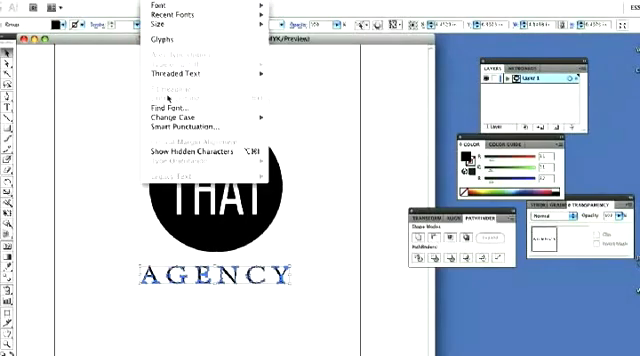
mouse_move(190, 104)
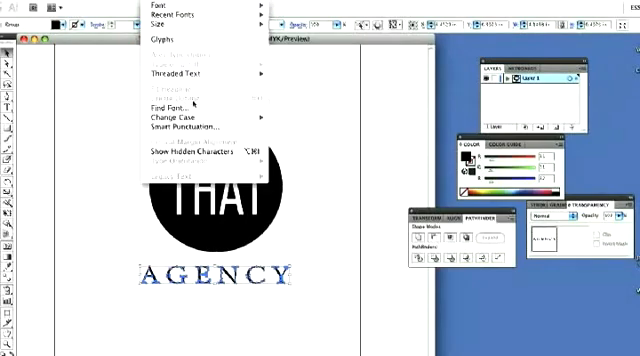
mouse_move(130, 103)
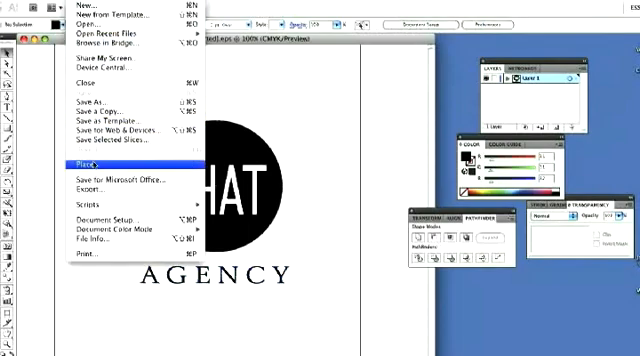
mouse_move(105, 104)
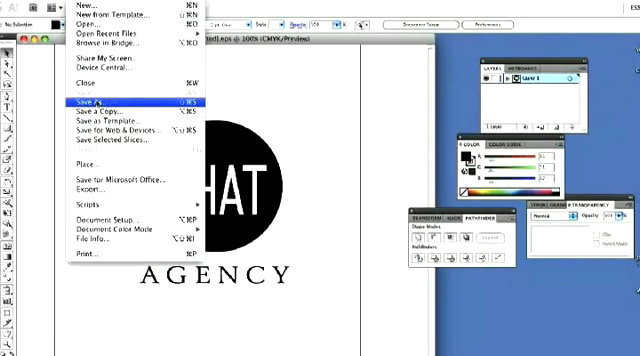
Save the logo as 'That Logo [Converted].ai' in Illustrator 8 format.
left_click(99, 100)
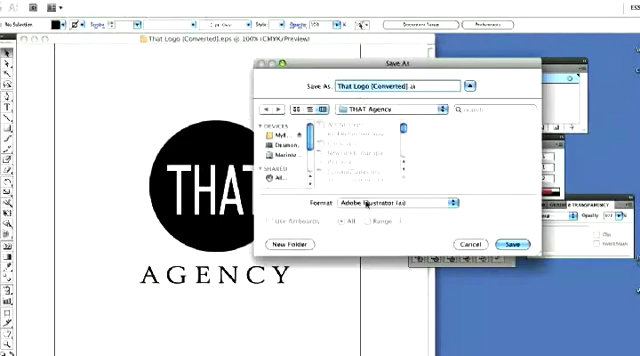
left_click(512, 244)
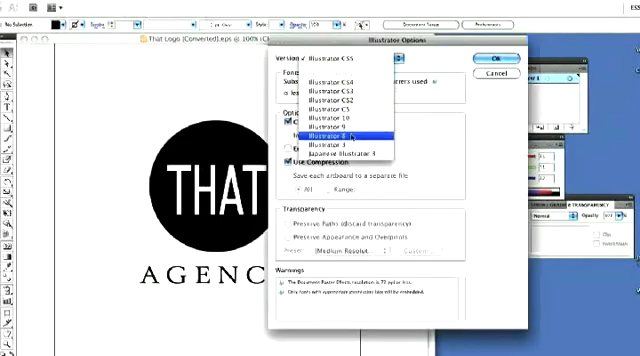
left_click(340, 137)
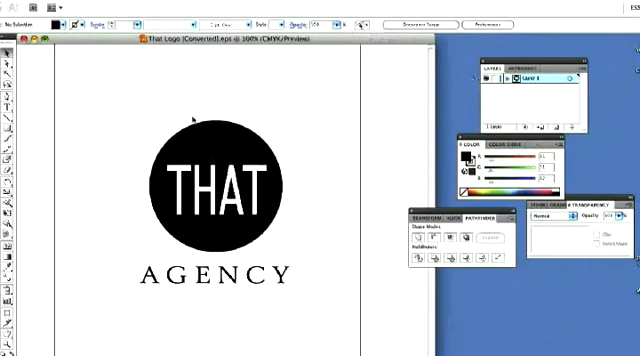
Quit Adobe Illustrator from the Illustrator menu.
left_click(15, 13)
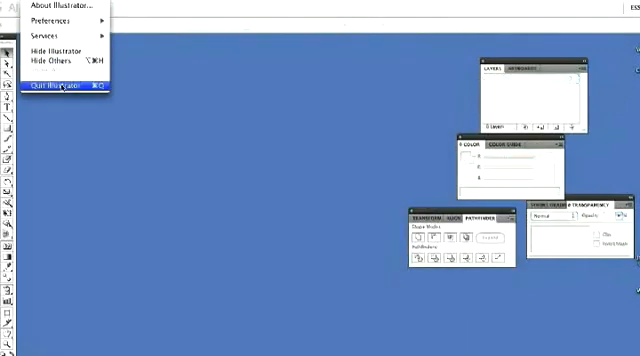
left_click(61, 86)
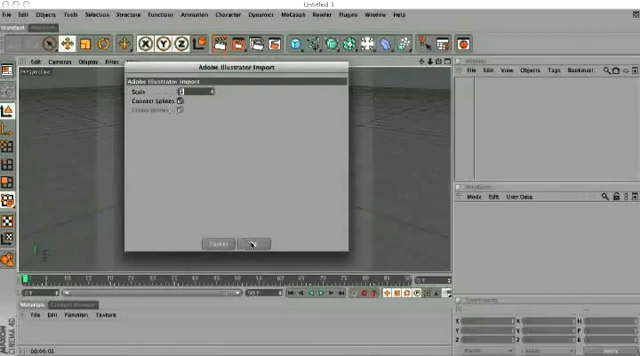
Accept the Adobe Illustrator Import settings to bring the logo splines into Cinema 4D.
left_click(250, 243)
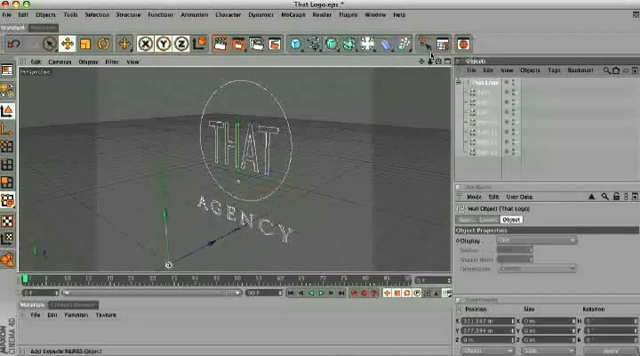
Add an Extrude NURBS generator to the scene from the toolbar.
left_click(490, 98)
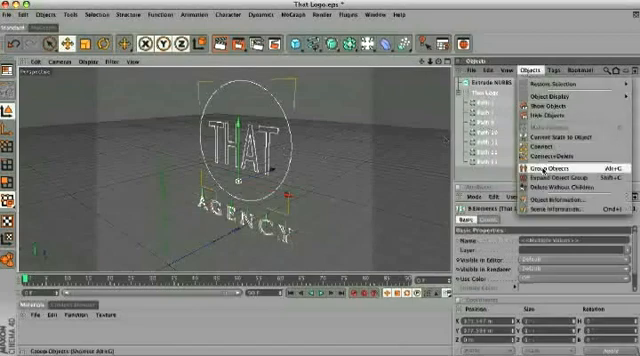
mouse_move(540, 158)
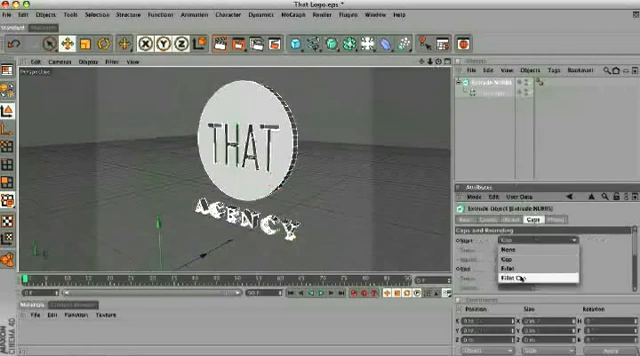
Set both the Start and End caps of the Extrude NURBS to Fillet Cap.
left_click(520, 272)
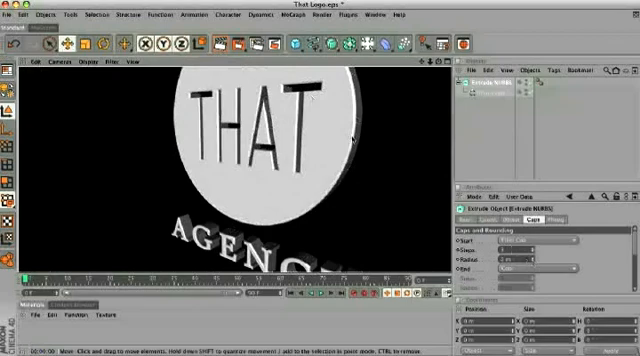
left_click(545, 263)
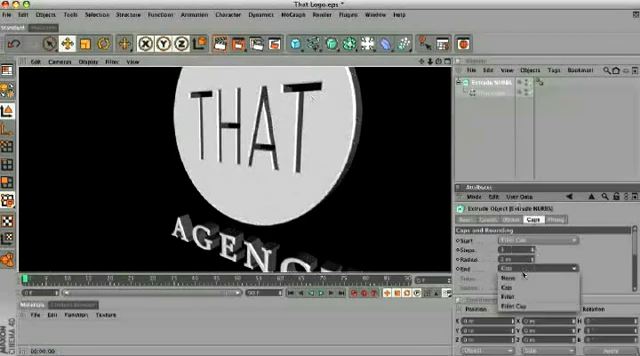
left_click(557, 278)
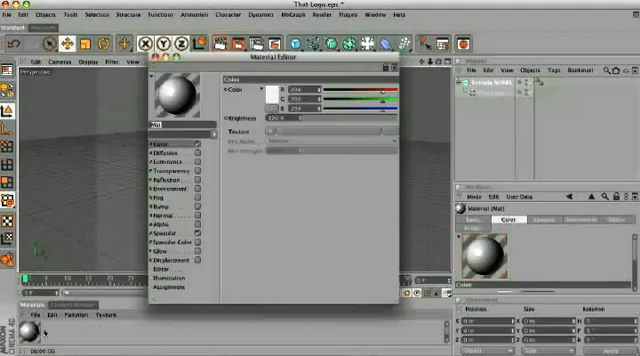
Colour the new material blue and load a gradient shader as its colour texture.
left_click_drag(290, 66, 275, 95)
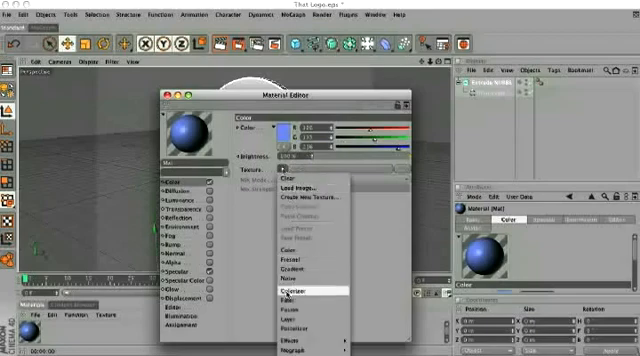
left_click(298, 288)
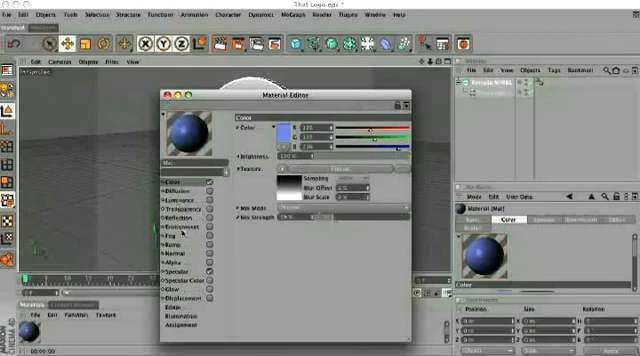
left_click(170, 208)
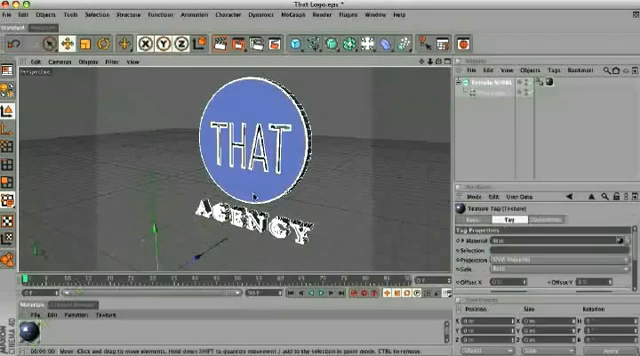
mouse_move(350, 135)
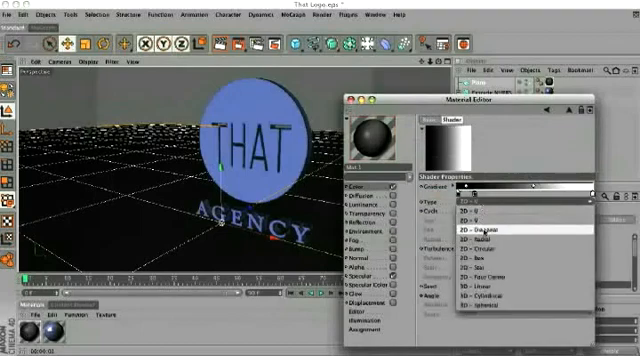
Set the floor material's gradient Type to 2D - Radial.
left_click(510, 216)
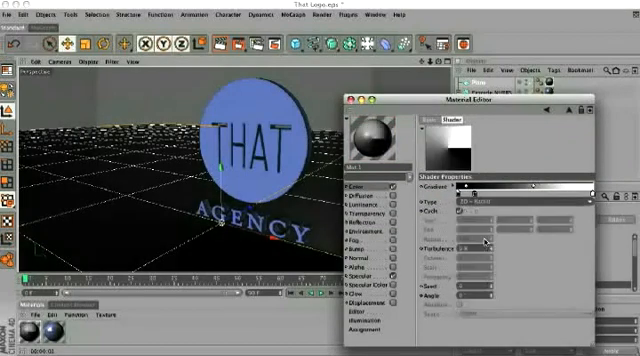
left_click(540, 200)
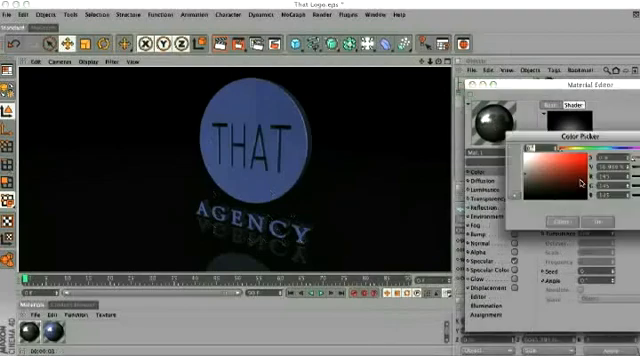
Shift the floor gradient colour's hue to blue in the Color Picker.
left_click(617, 148)
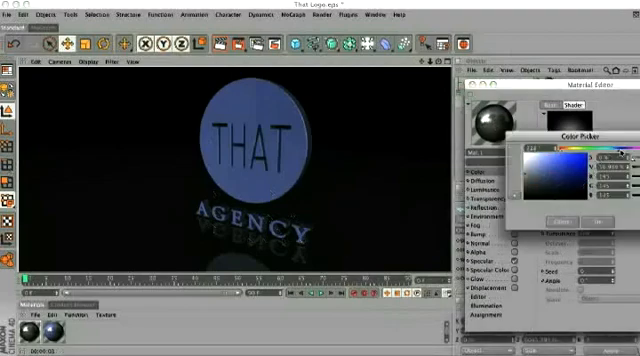